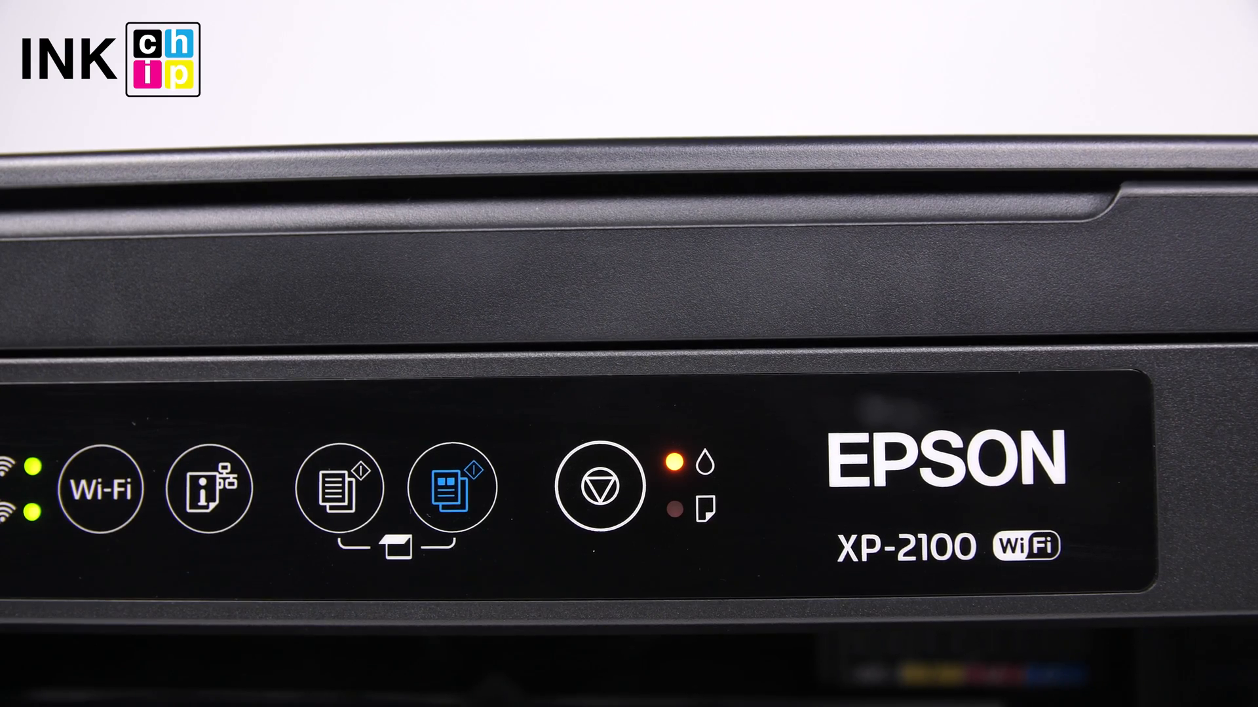
left_click(597, 487)
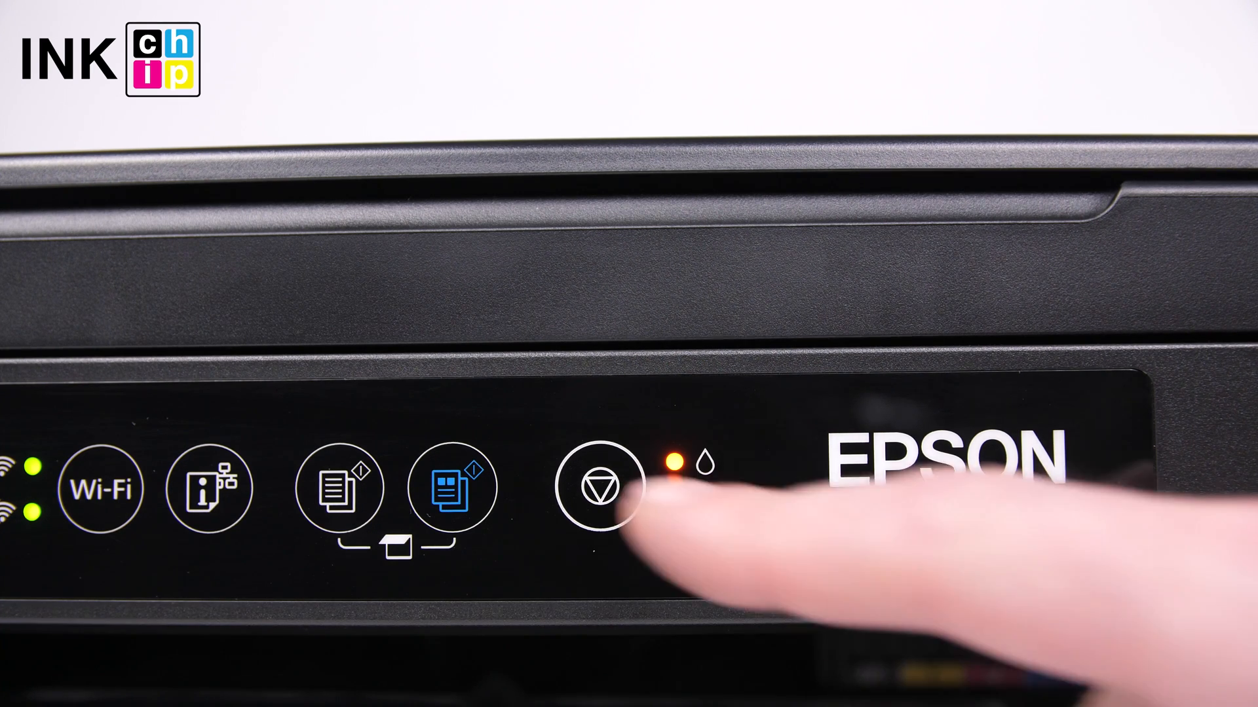